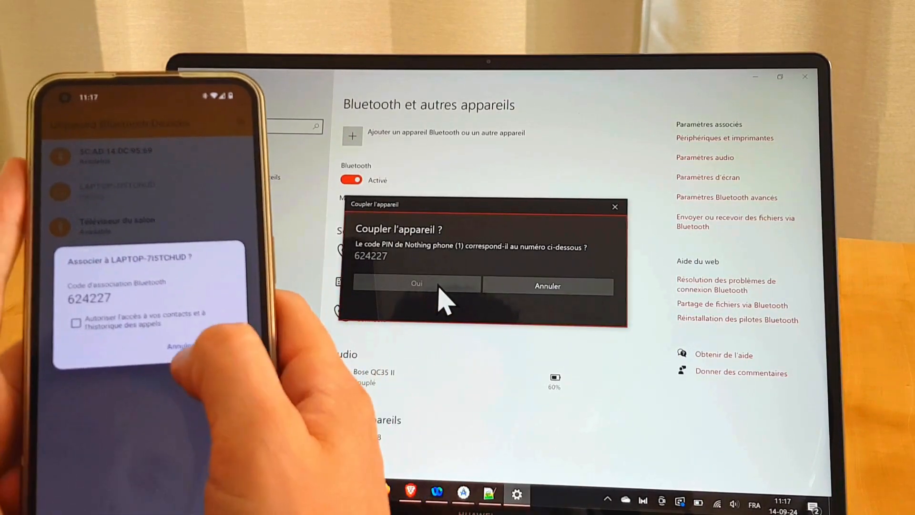
# - Confirm the matching PIN with Oui, then dismiss the pairing confirmation
pyautogui.click(416, 284)
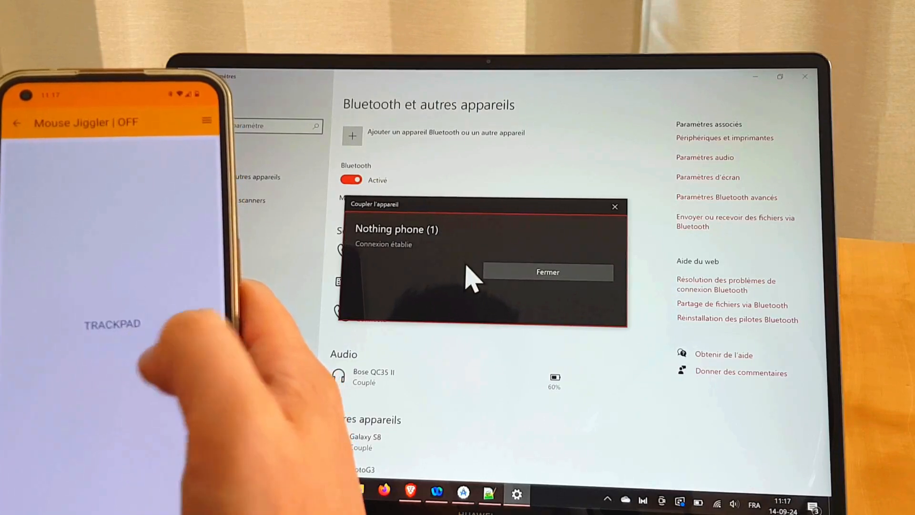
pyautogui.click(548, 272)
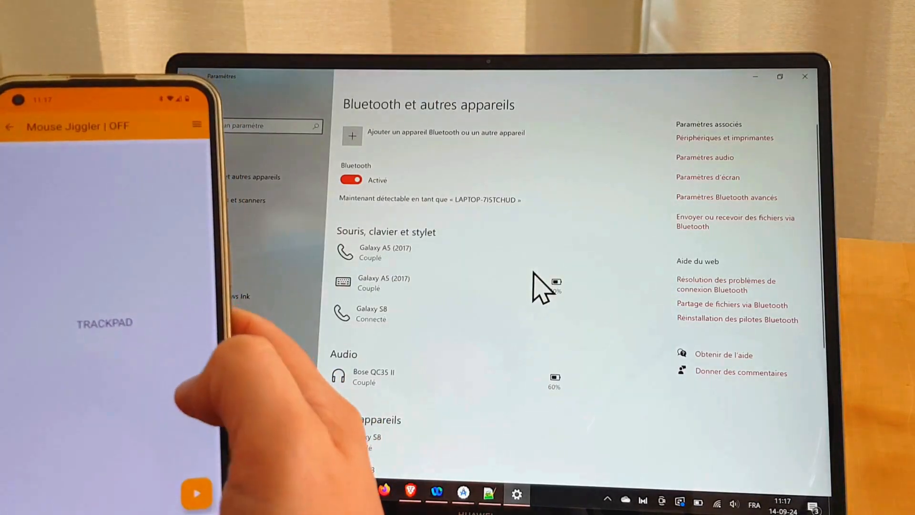
# - Show the phone app's paired Bluetooth devices list, where the laptop appears disconnected
pyautogui.click(196, 493)
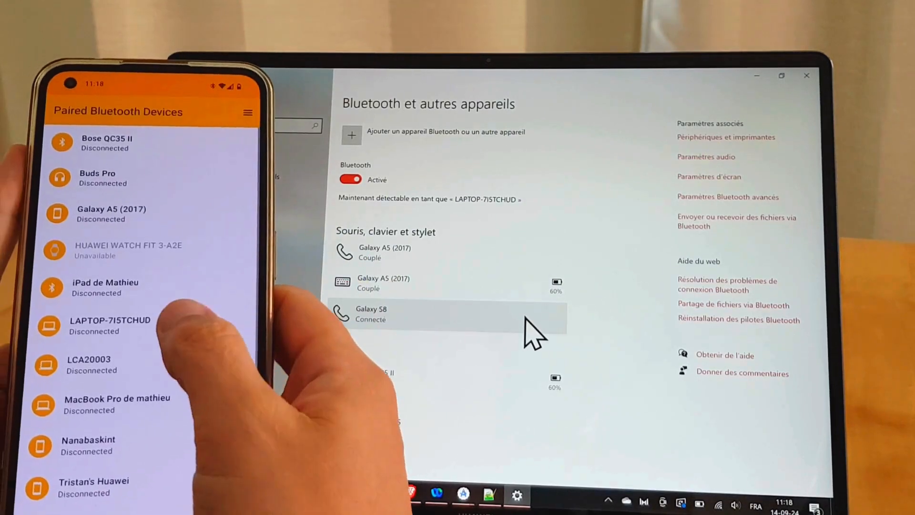
# - Tap the LAPTOP entry so it shows "Connecting…"
pyautogui.click(110, 320)
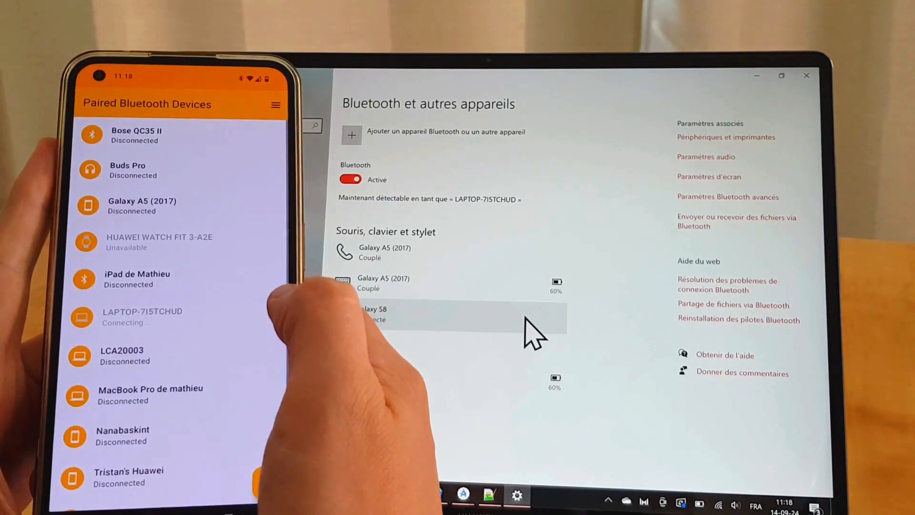